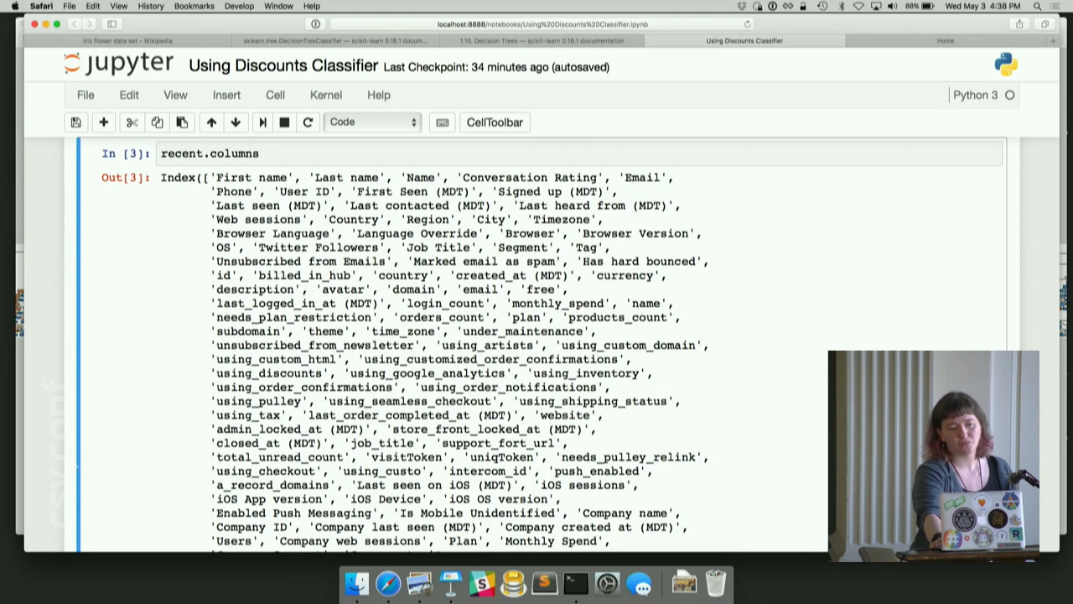
# Scroll to the recent.shape (109304, 98), using_discounts summary and 0/1 target list cells
pyautogui.scroll(-3)
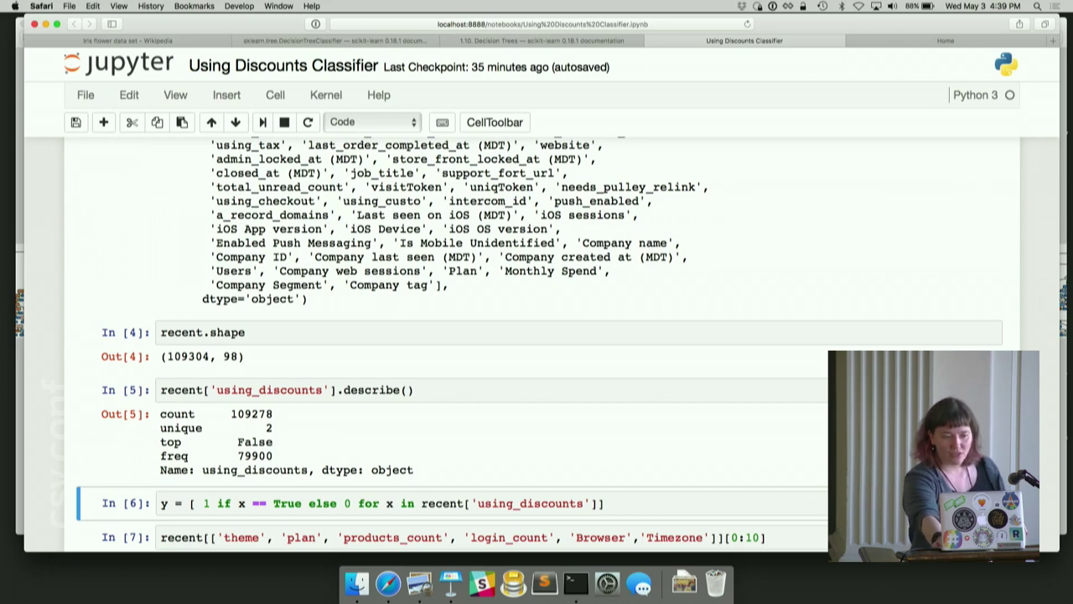
# View the ten-row sample of theme, plan, products_count, login_count, Browser and Timezone
pyautogui.click(327, 389)
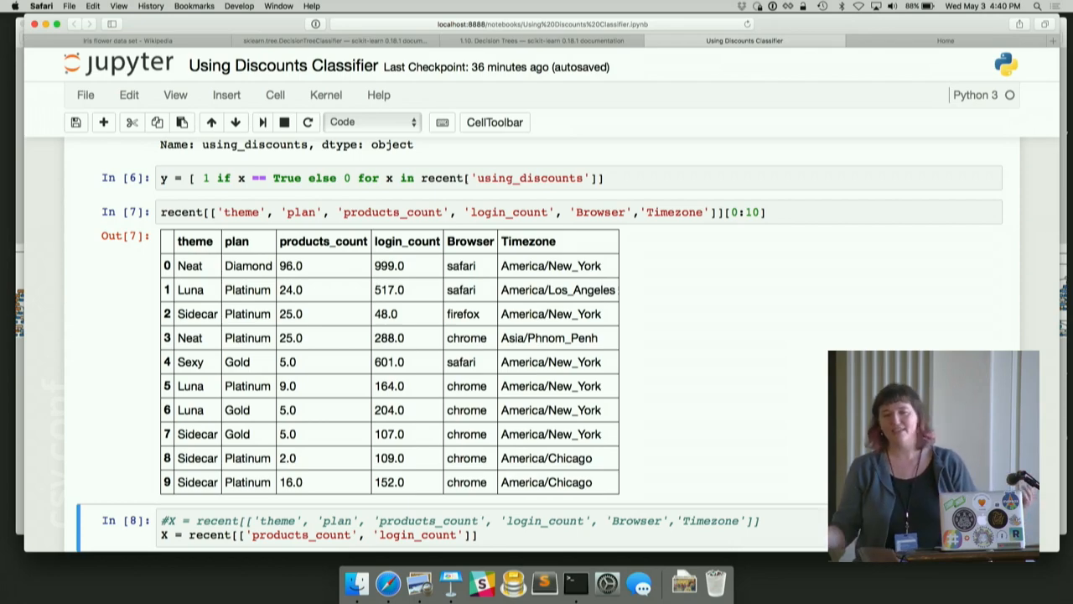
pyautogui.moveTo(711, 292)
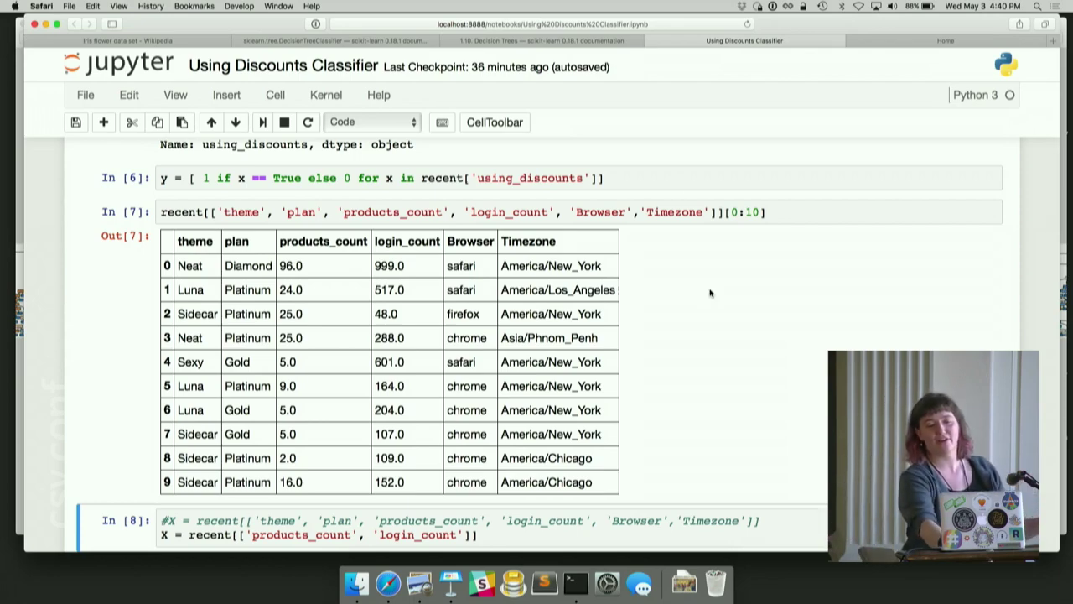
# Scroll through the get_dummies concat, fillna(0), 266-column X and DecisionTreeClassifier fit cells
pyautogui.scroll(-3)
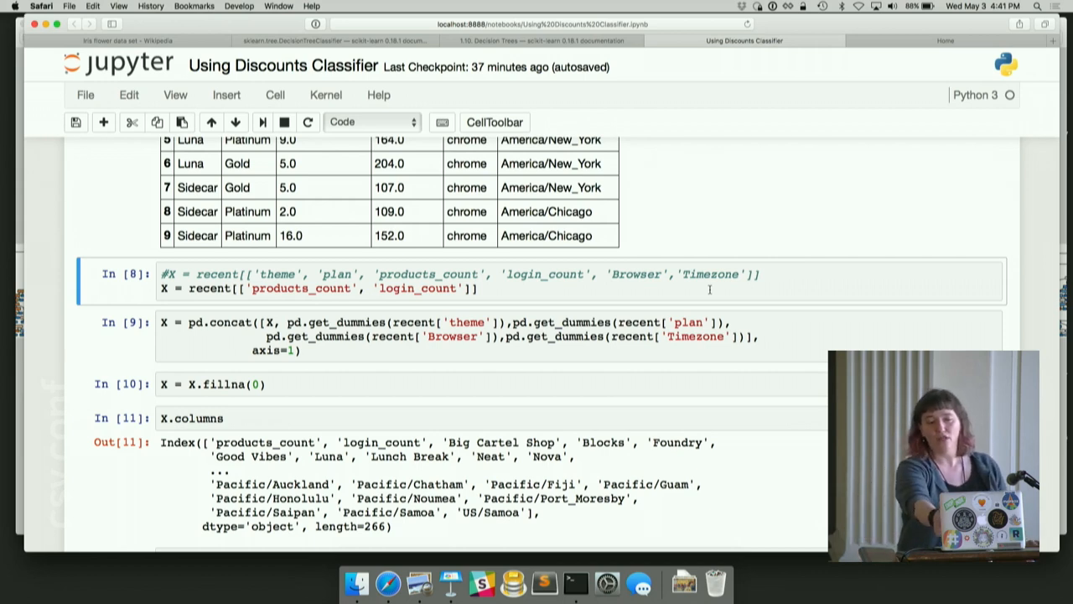
pyautogui.scroll(-3)
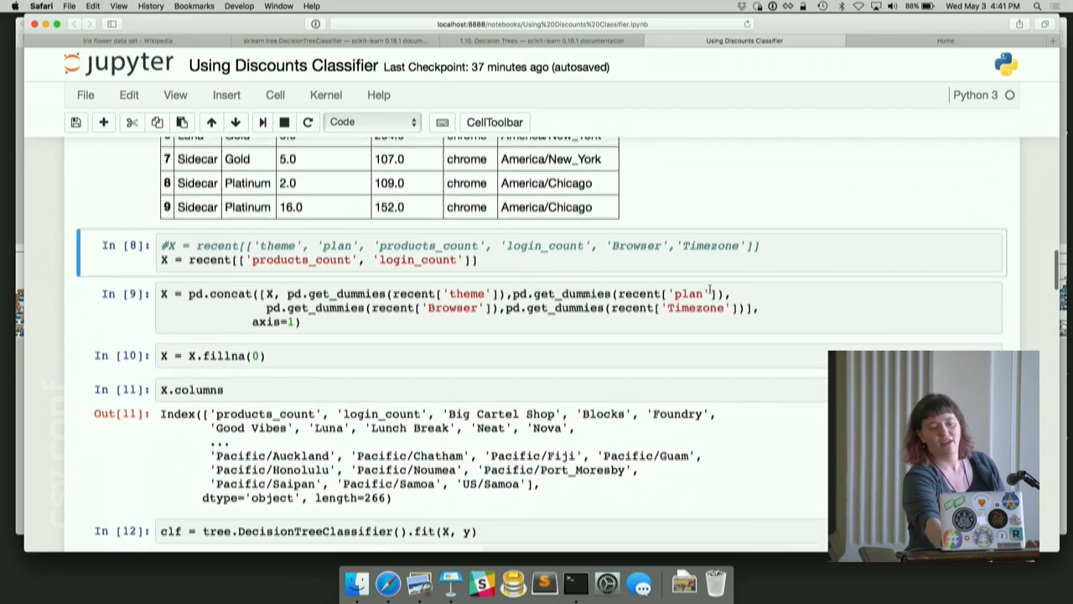
pyautogui.scroll(-3)
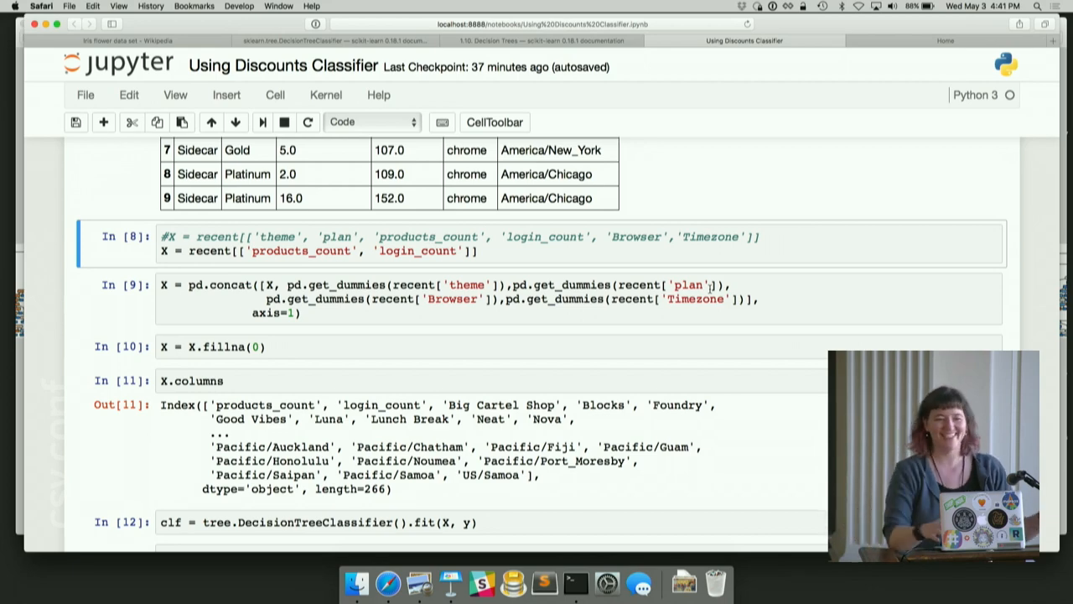
# Scroll to the clf.score output of about 0.995 and tree_.max_depth of 56
pyautogui.scroll(-3)
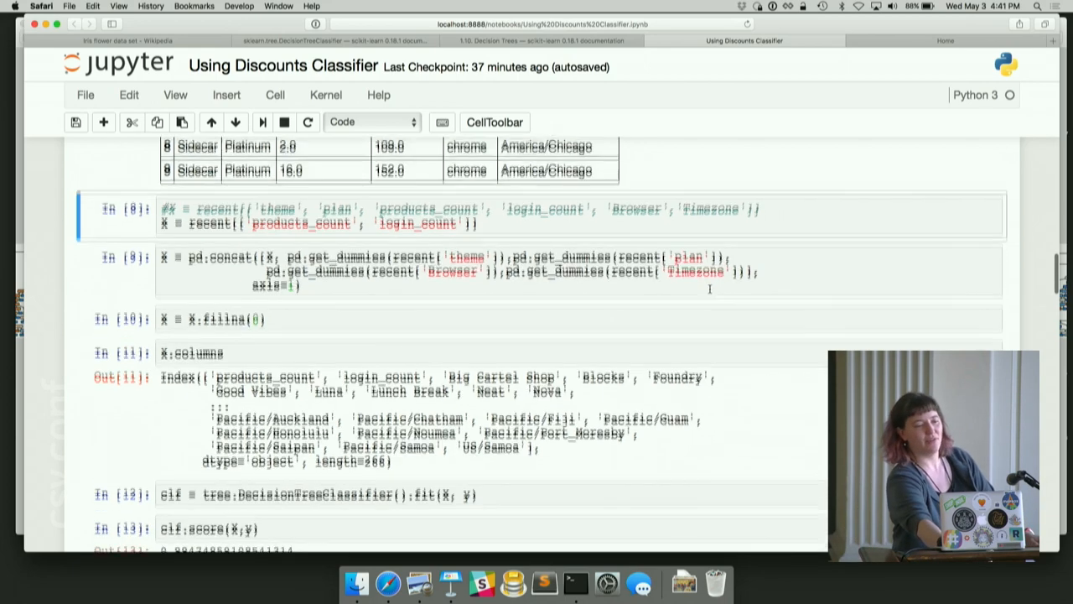
pyautogui.scroll(-3)
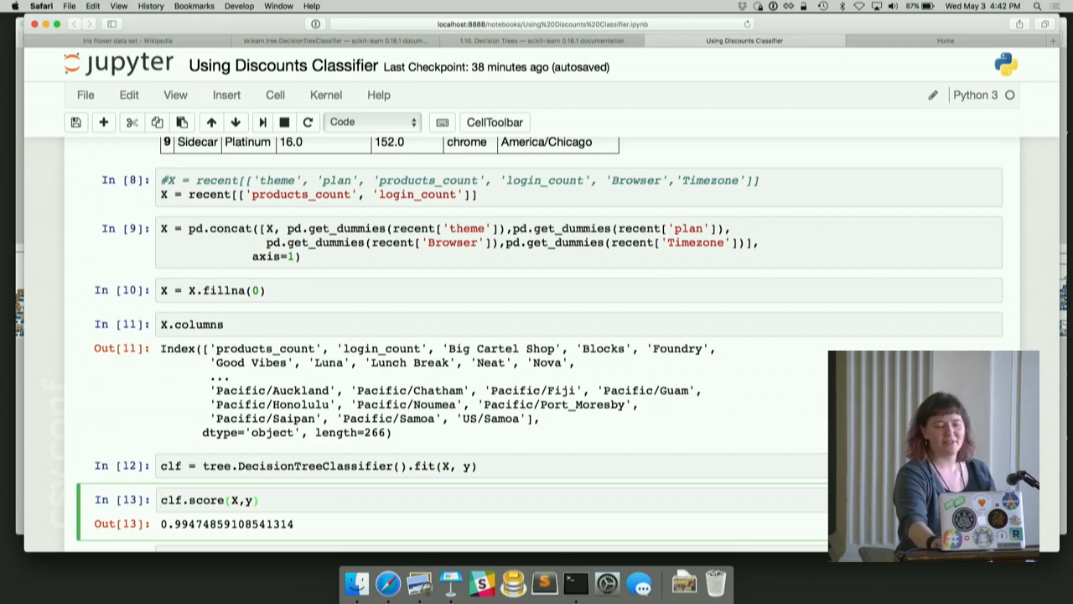
pyautogui.scroll(-3)
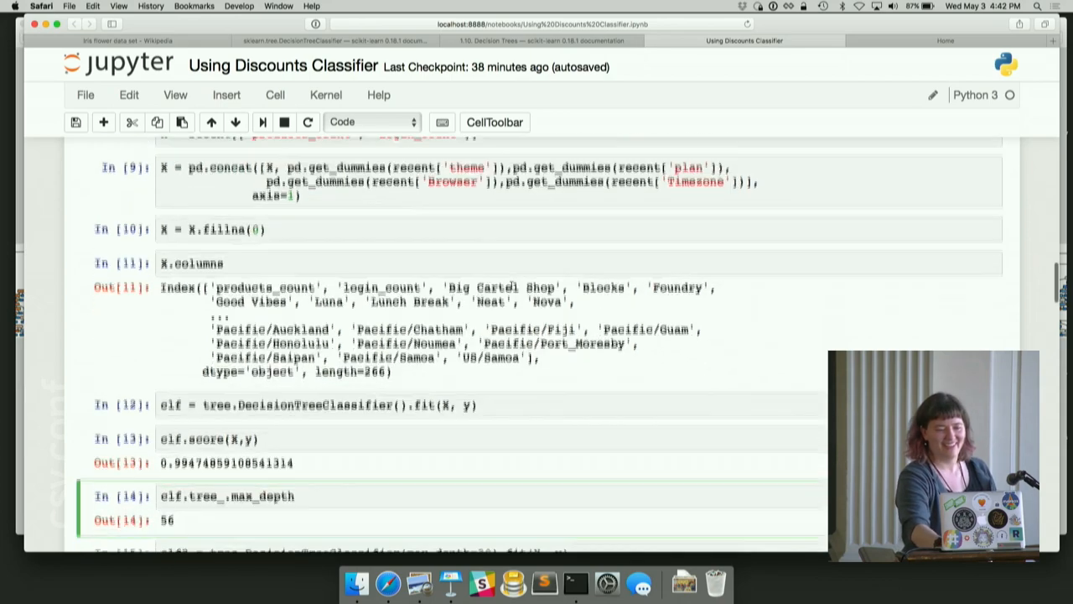
# Scroll to the max_depth=20 tree scoring about 0.914 and the X.ix[0:3] rows
pyautogui.scroll(-3)
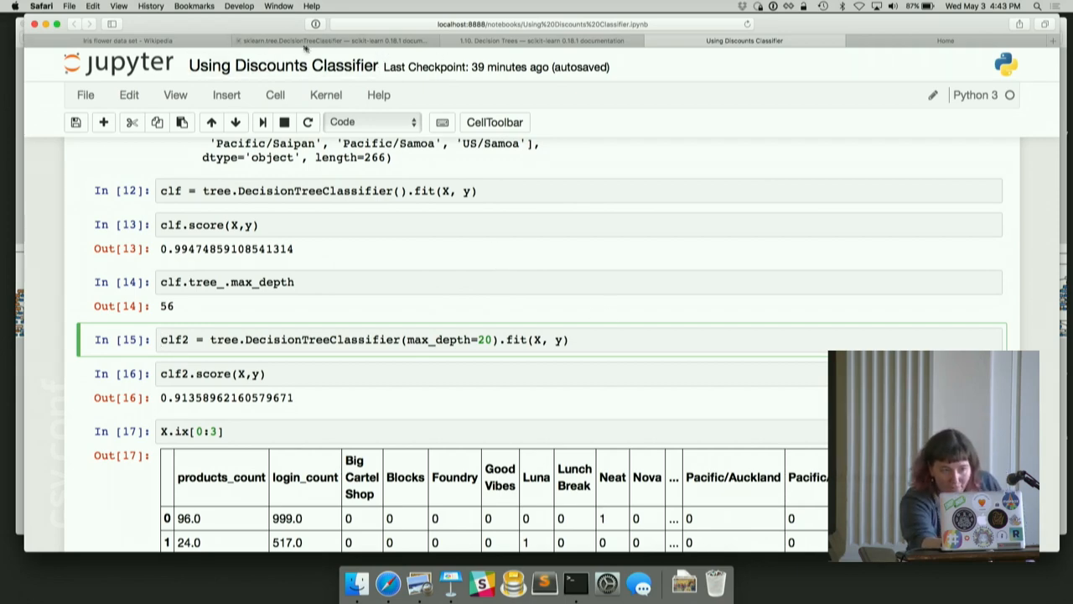
pyautogui.click(327, 40)
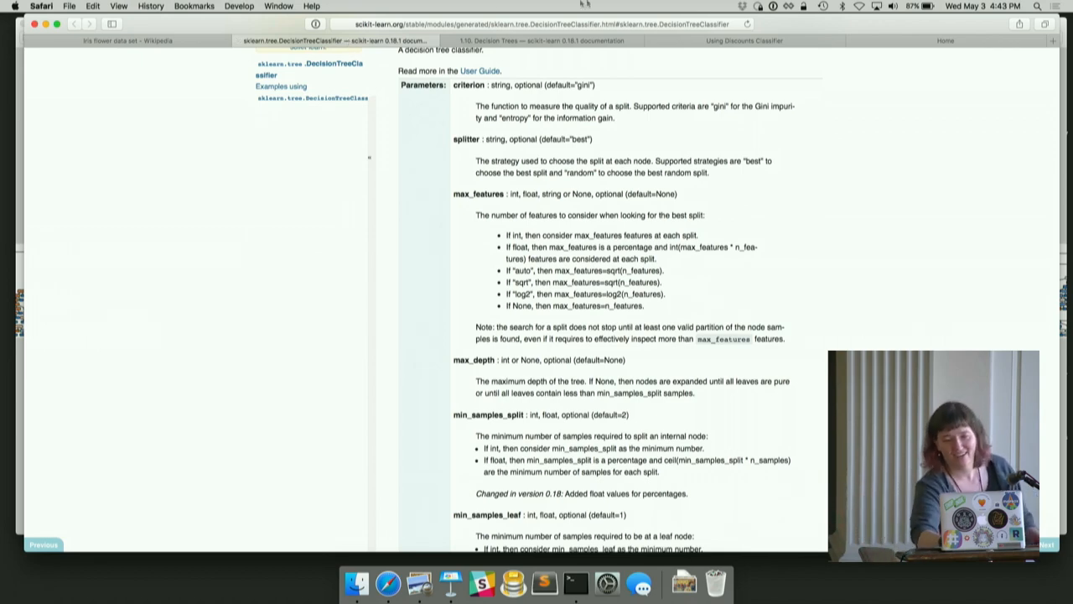
pyautogui.click(740, 40)
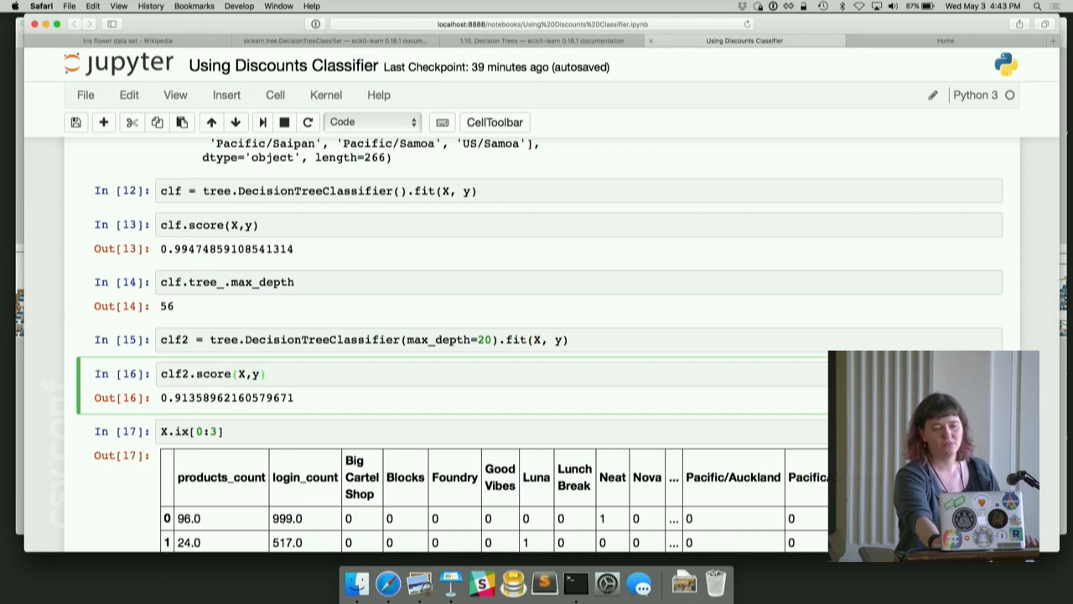
# View the train 0.946 / test 0.829 scores and export_graphviz cell, then bring Keynote forward
pyautogui.scroll(-3)
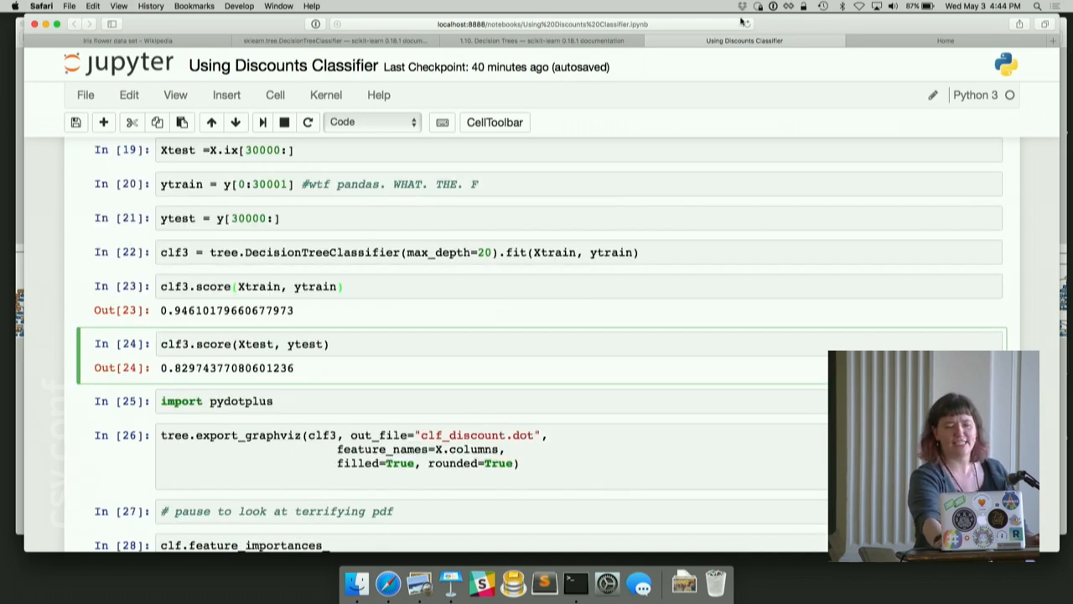
pyautogui.click(248, 285)
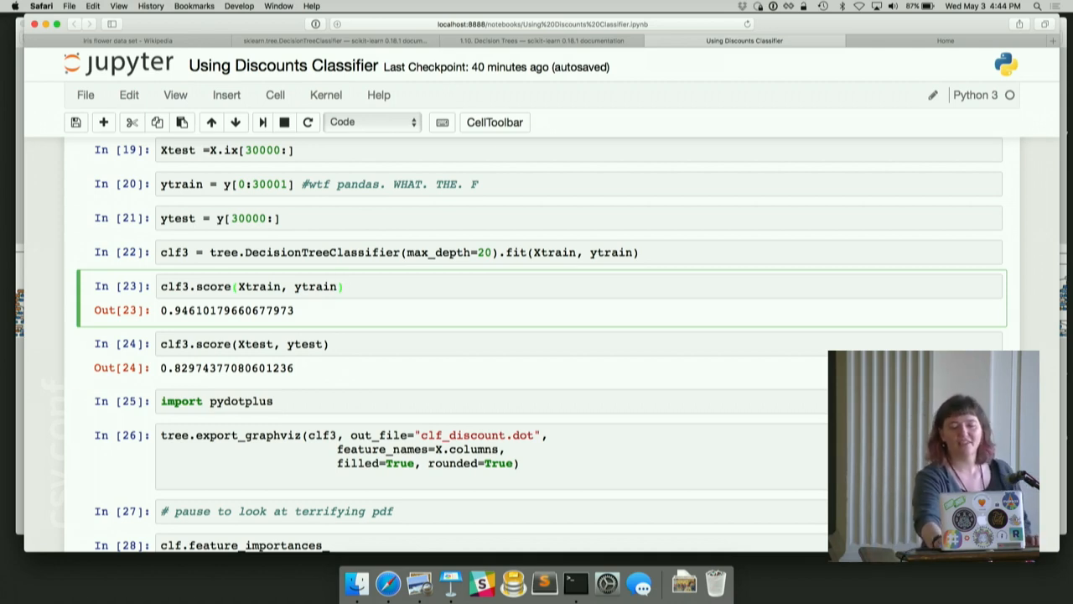
pyautogui.click(235, 400)
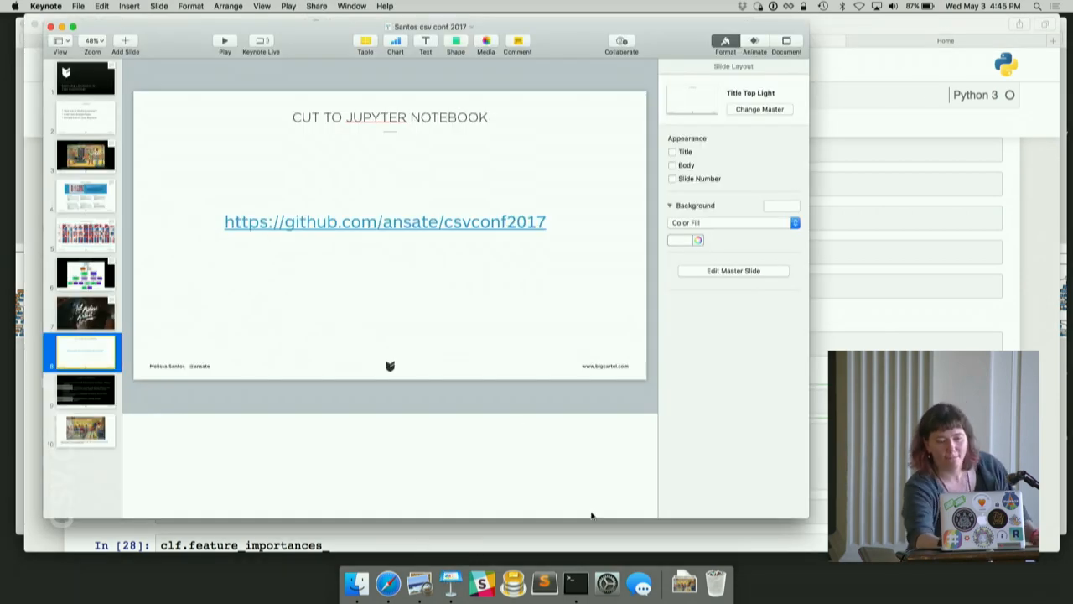
pyautogui.moveTo(412, 580)
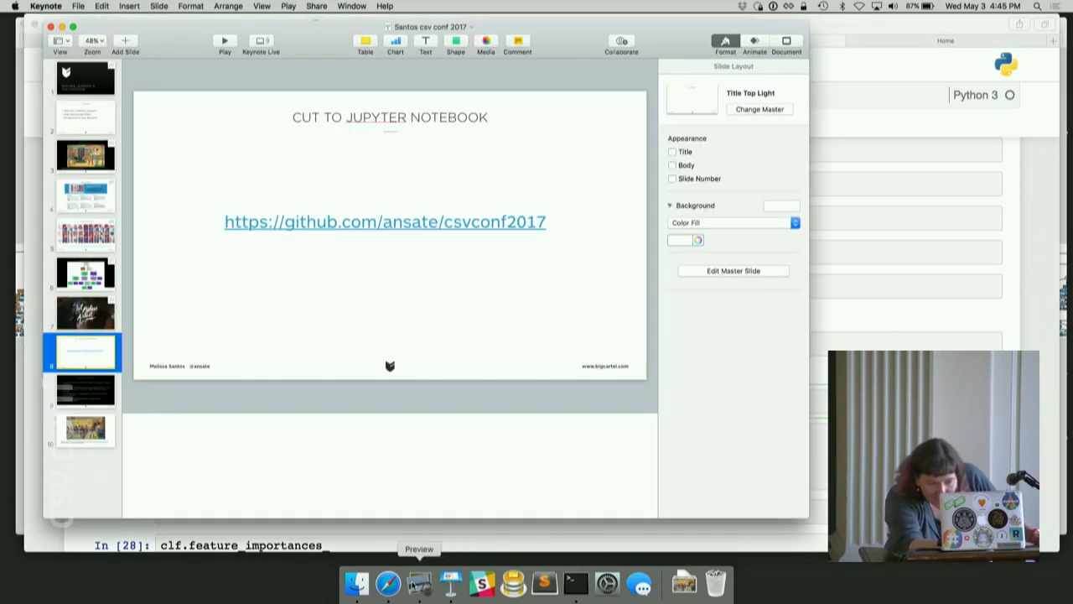
# Show discount.pdf in Preview zoomed in until node splits, gini values and sample counts are readable
pyautogui.click(416, 580)
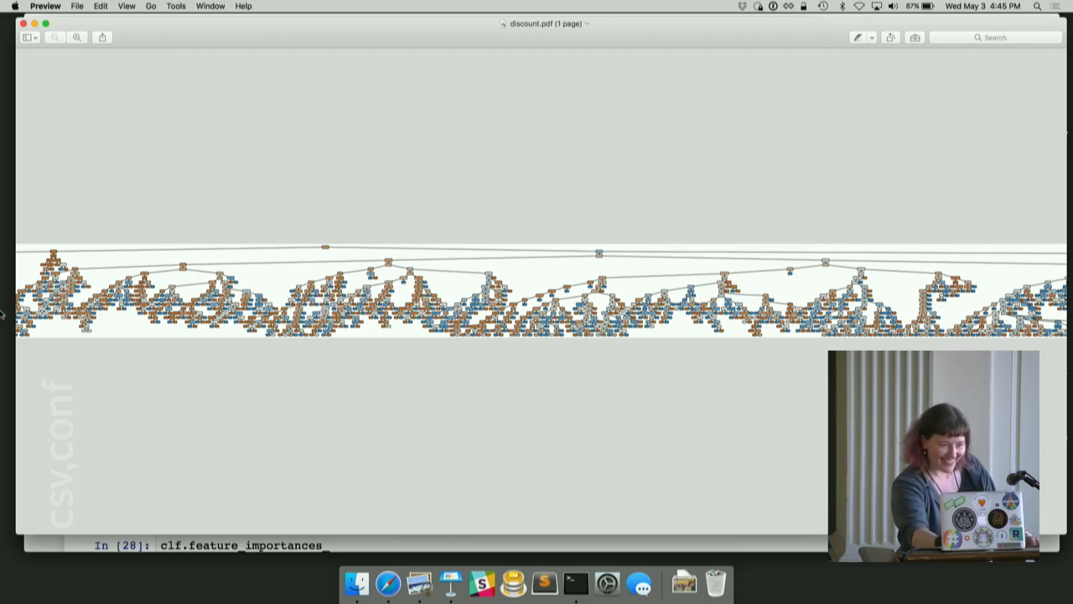
pyautogui.click(73, 37)
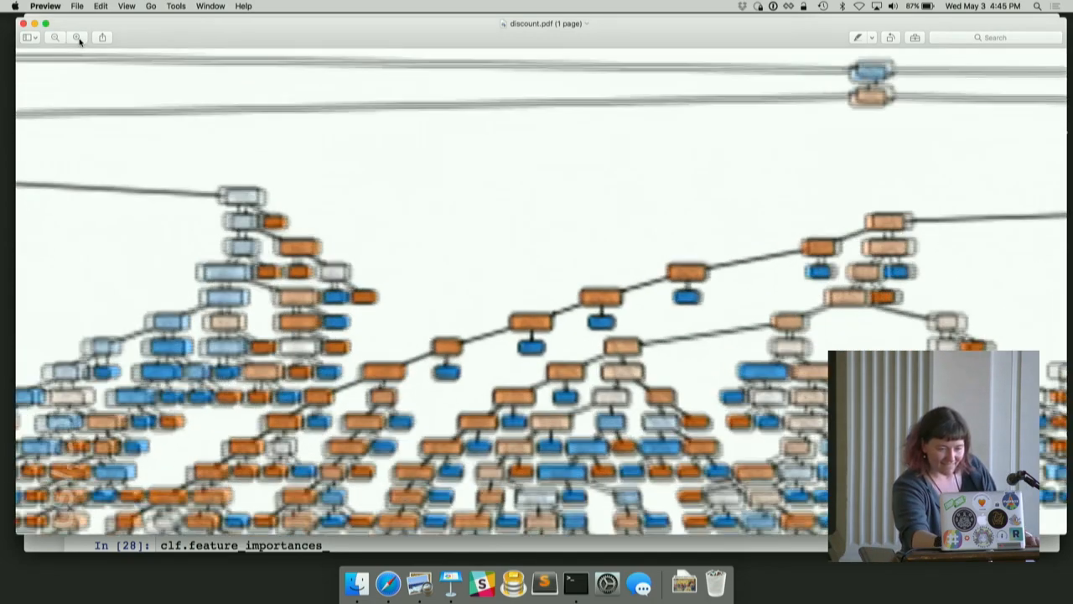
pyautogui.click(76, 36)
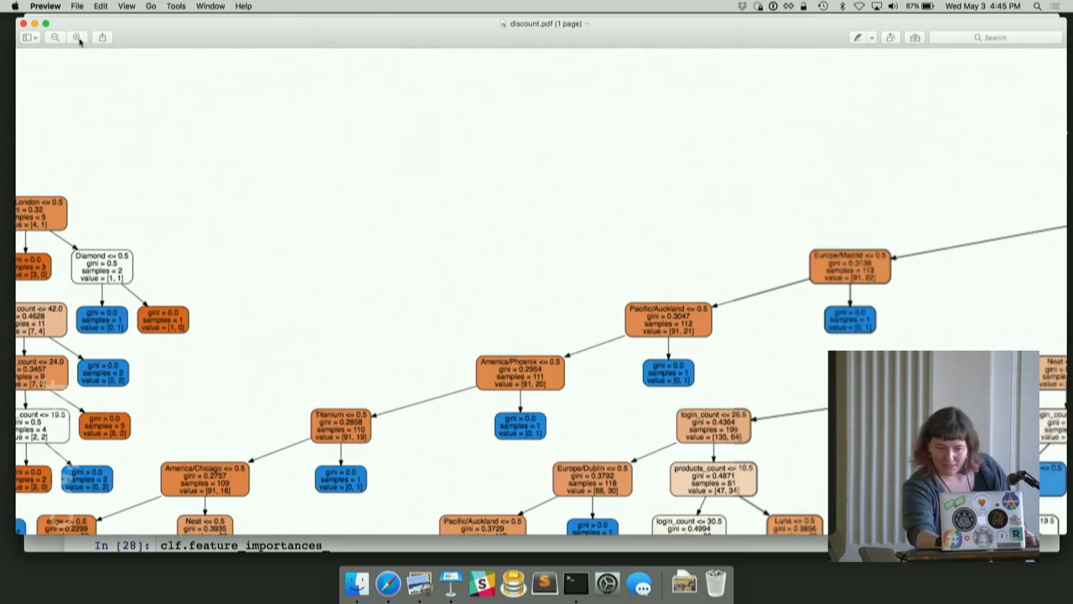
pyautogui.click(76, 37)
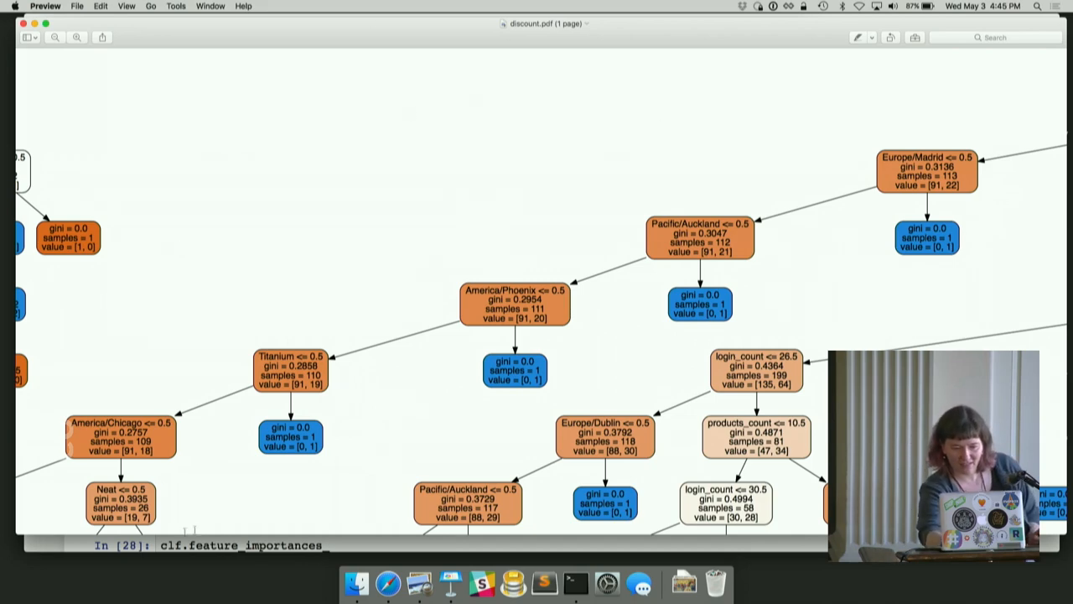
pyautogui.moveTo(389, 591)
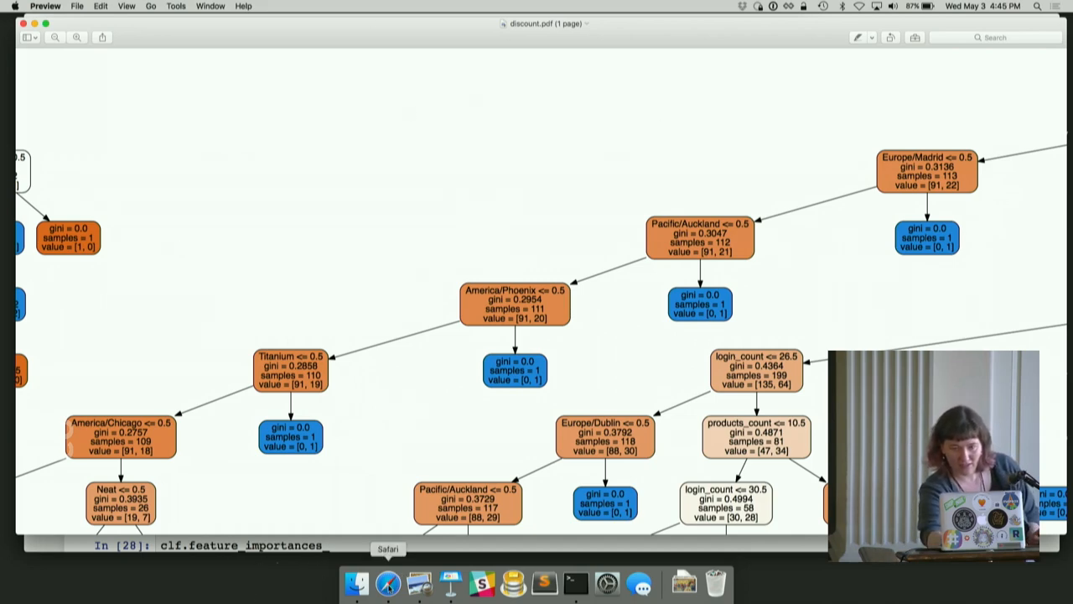
# Scroll through the clf.feature_importances_ array in the notebook, then resume the Keynote slideshow
pyautogui.click(389, 583)
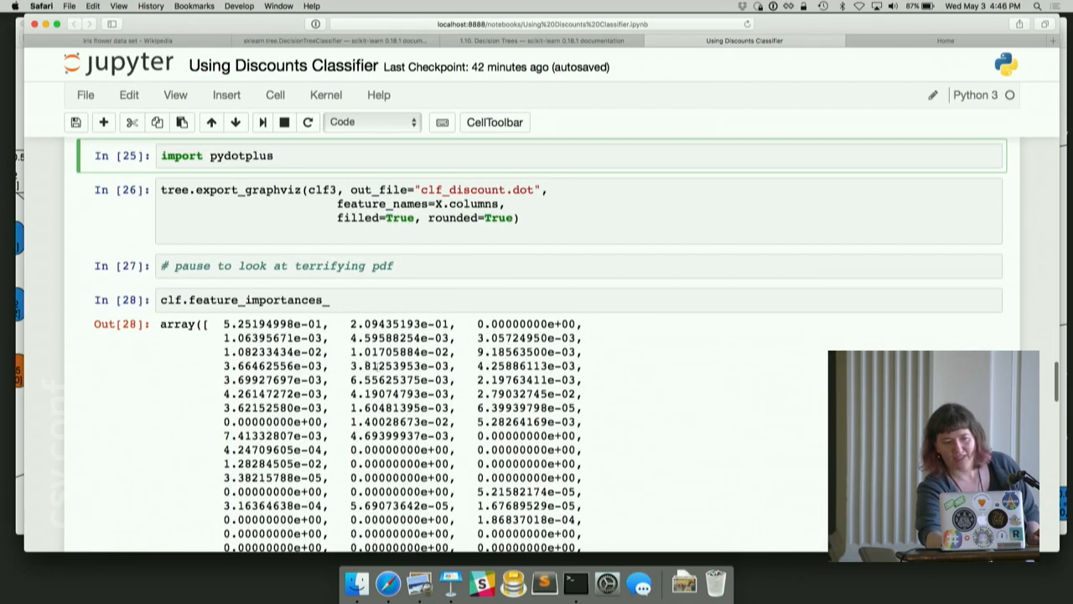
pyautogui.scroll(-3)
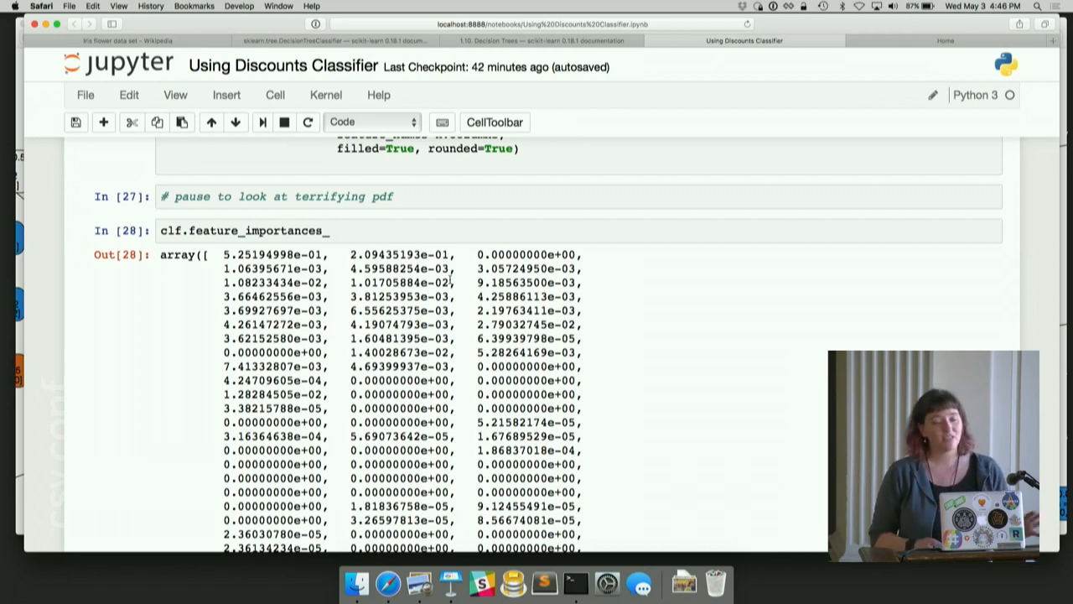
pyautogui.scroll(-3)
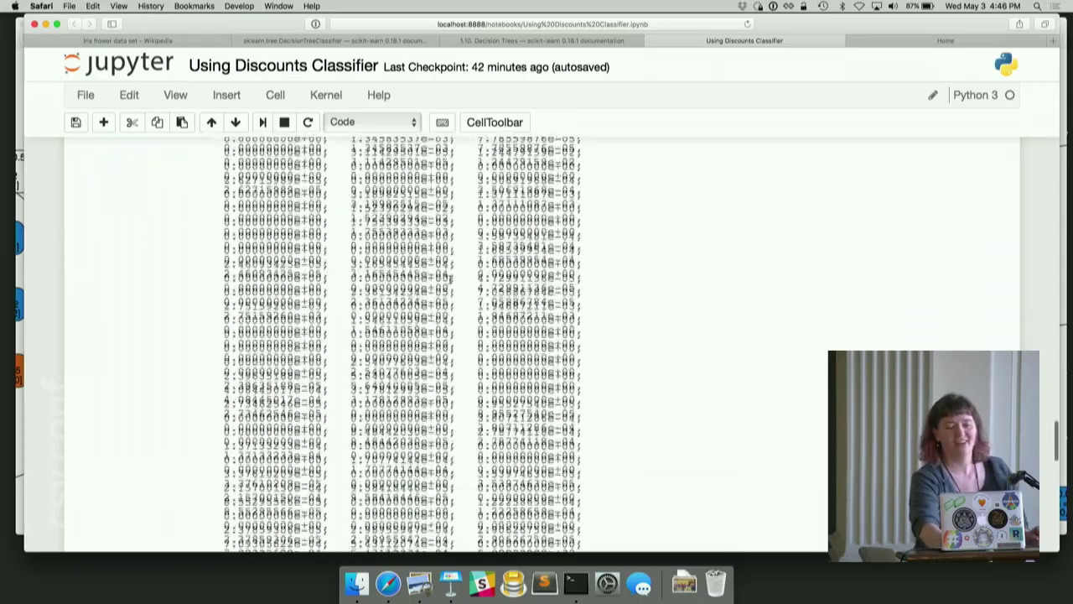
pyautogui.scroll(-3)
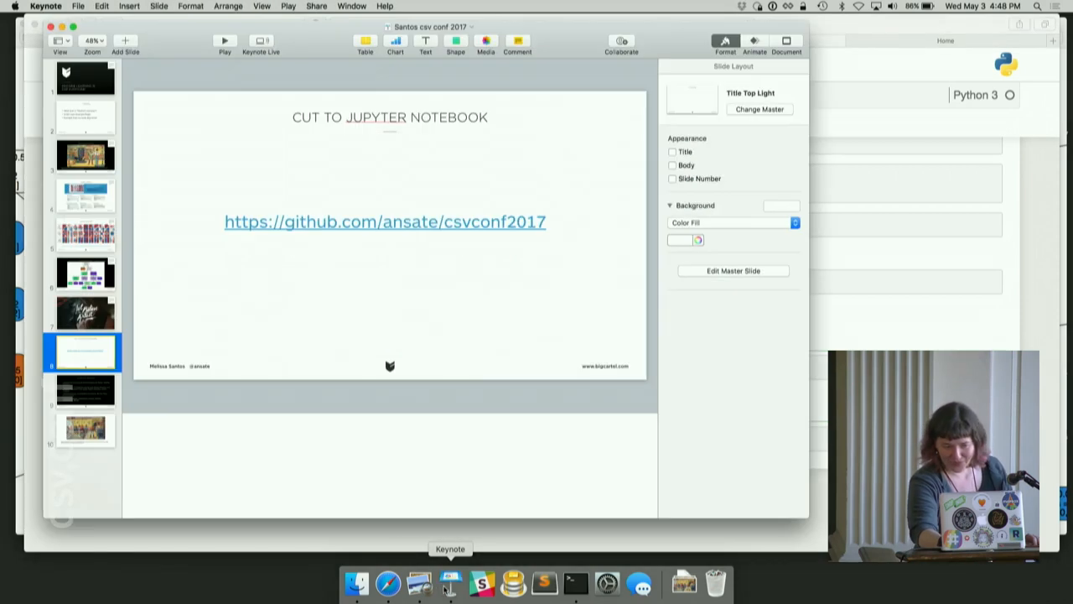
pyautogui.click(222, 42)
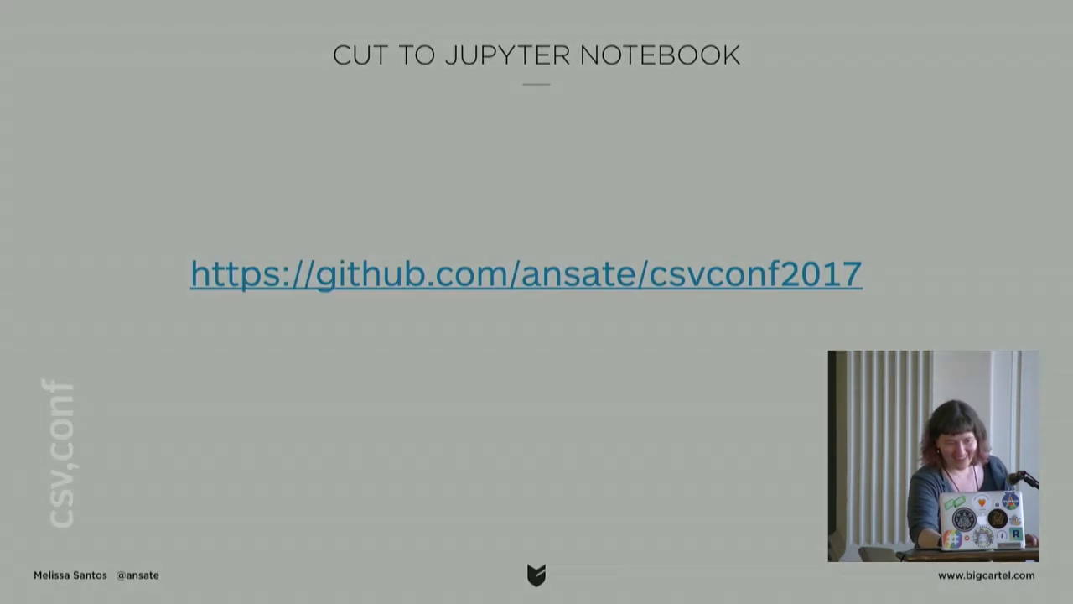